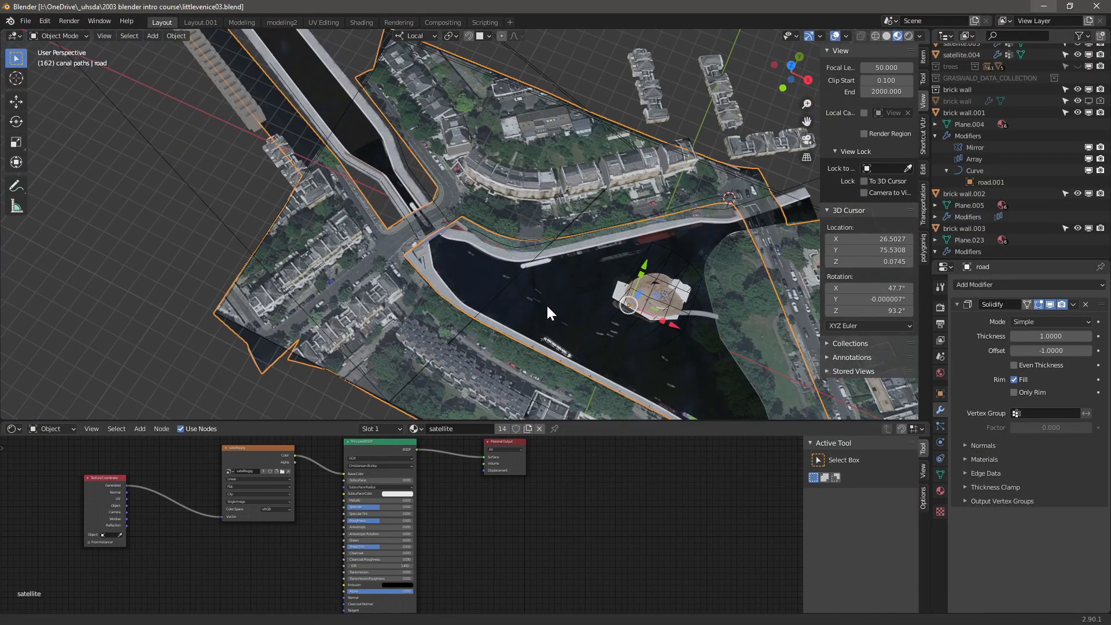
- Frame the canal from above and briefly enter and leave Edit Mode on the road mesh
{"action": "left_click_drag", "start_coordinate": [549, 311], "coordinate": [492, 234]}
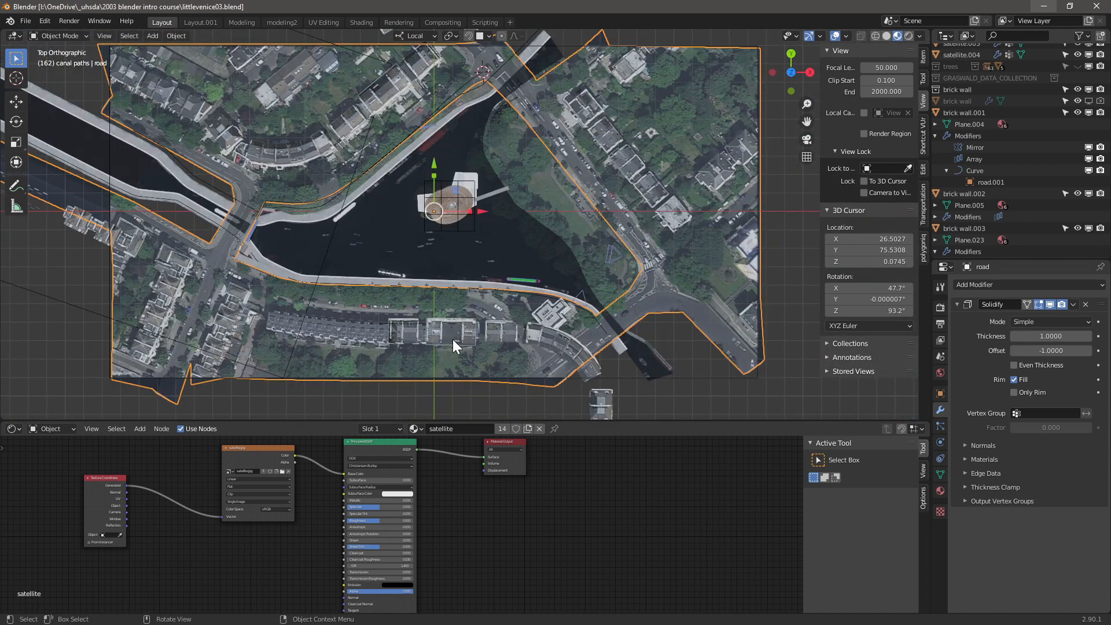
{"action": "mouse_move", "coordinate": [399, 309]}
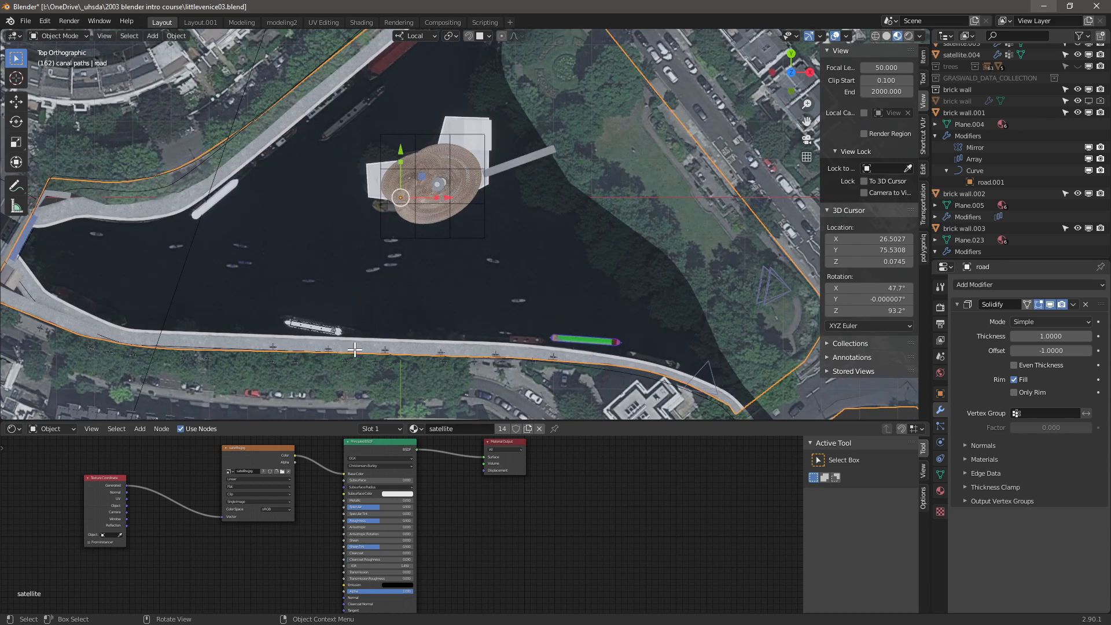
{"action": "key", "text": "Tab"}
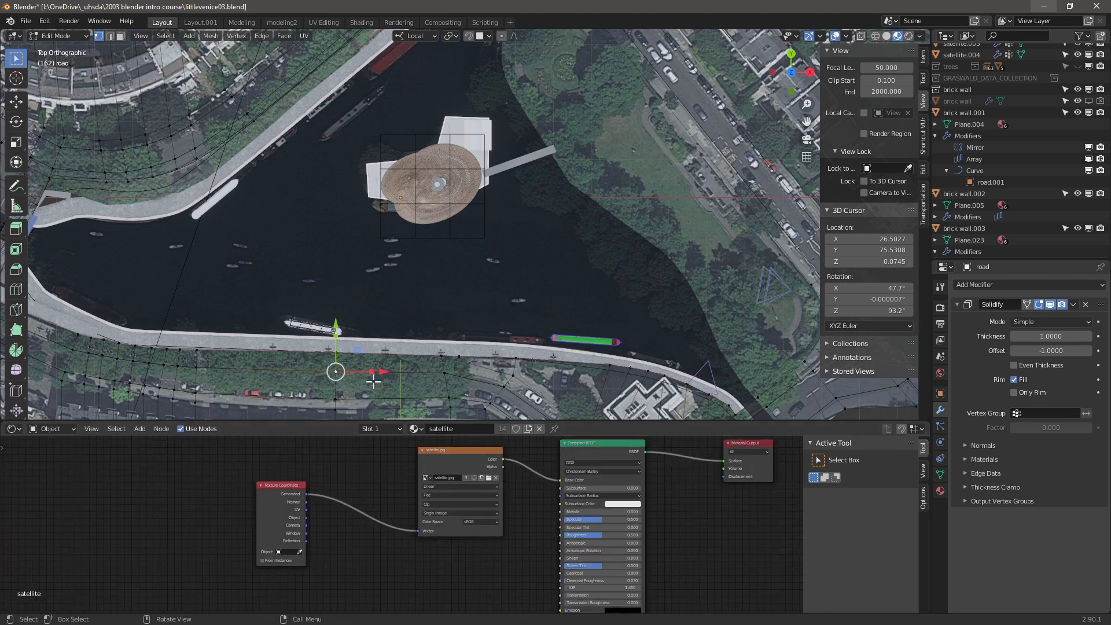
{"action": "mouse_move", "coordinate": [389, 363]}
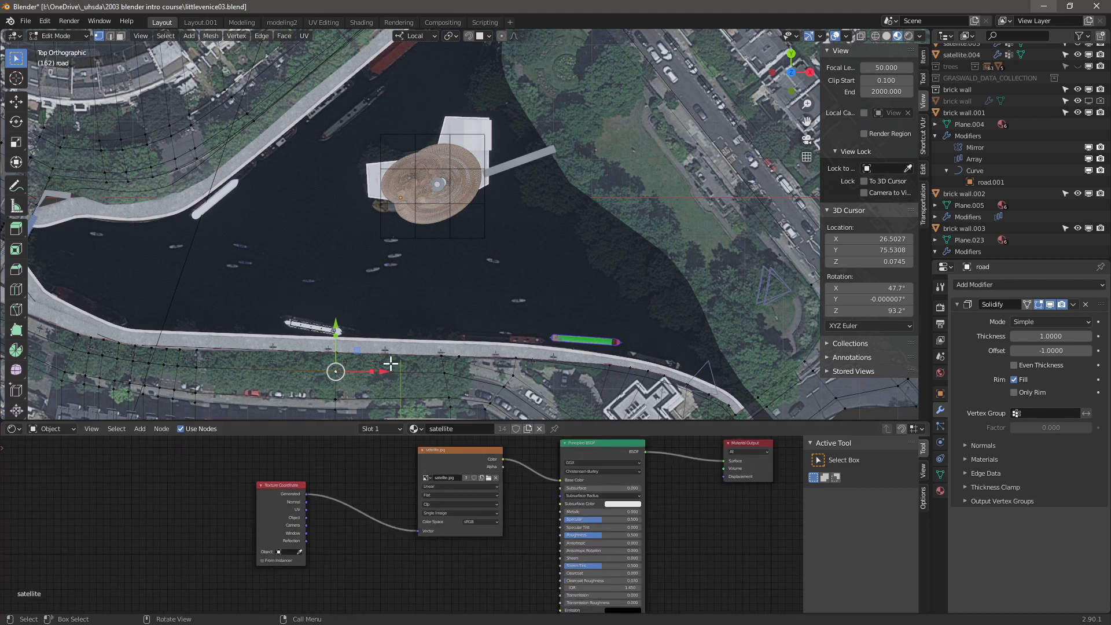
{"action": "key", "text": "Tab"}
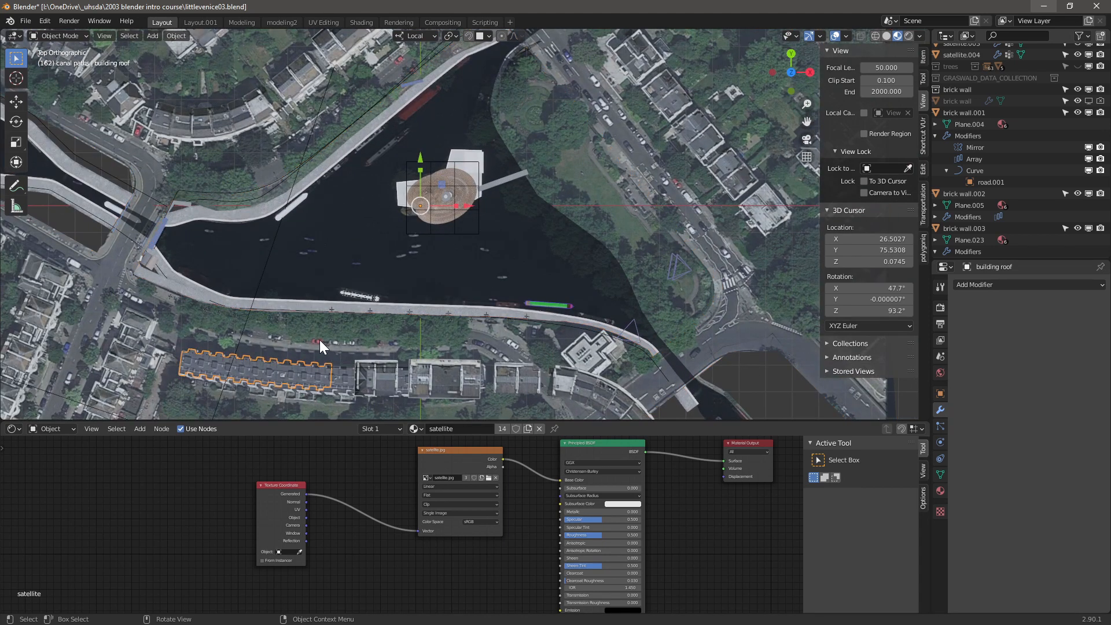
{"action": "mouse_move", "coordinate": [410, 392]}
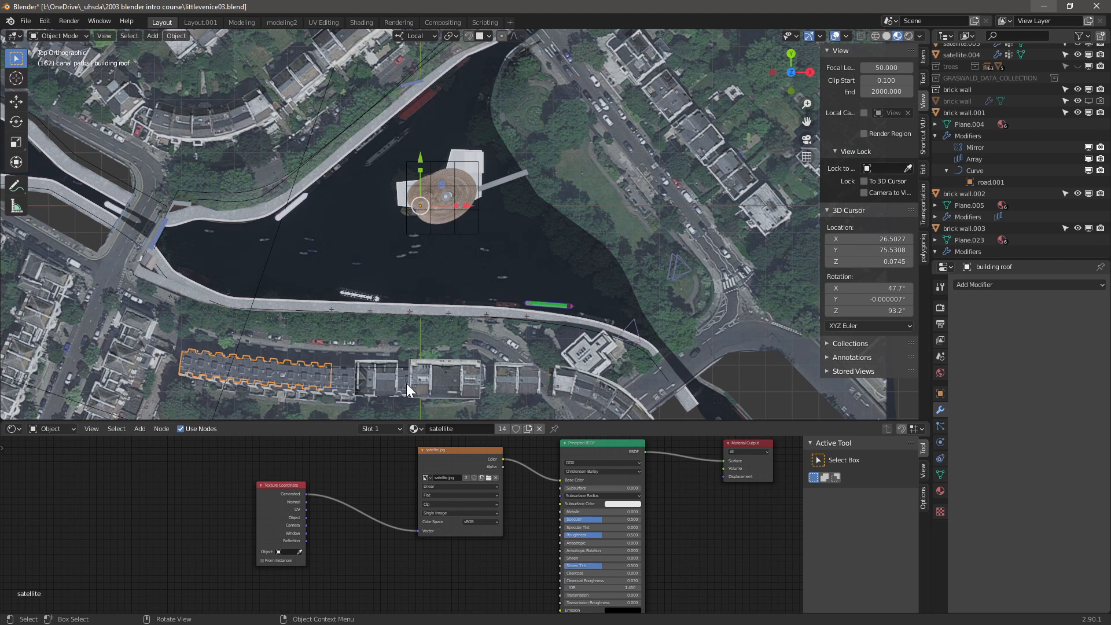
{"action": "mouse_move", "coordinate": [471, 388]}
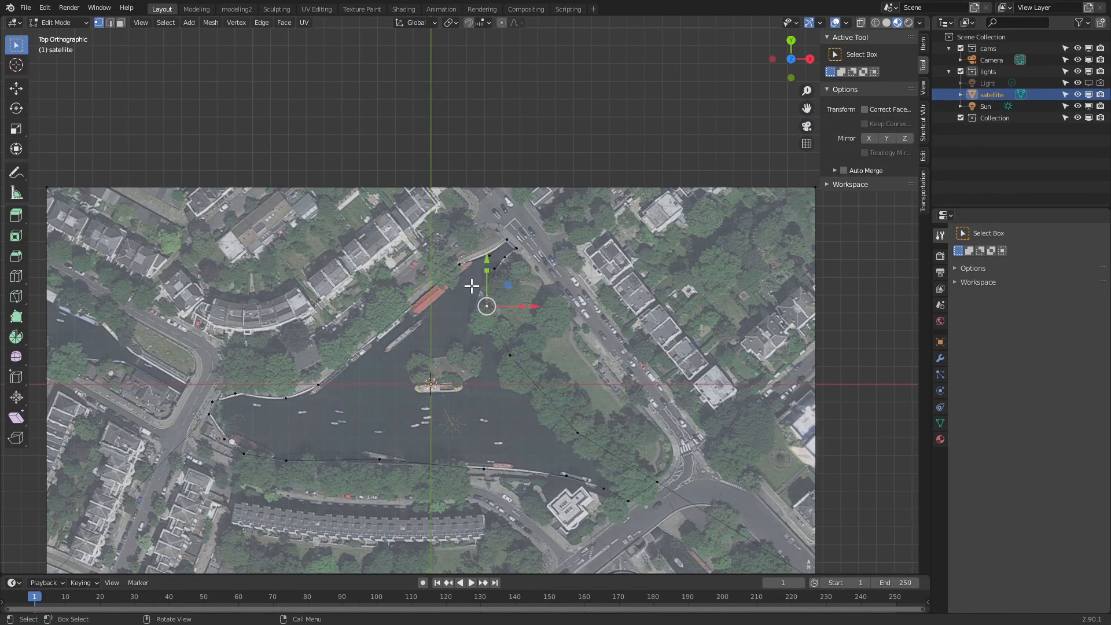
{"action": "mouse_move", "coordinate": [190, 430]}
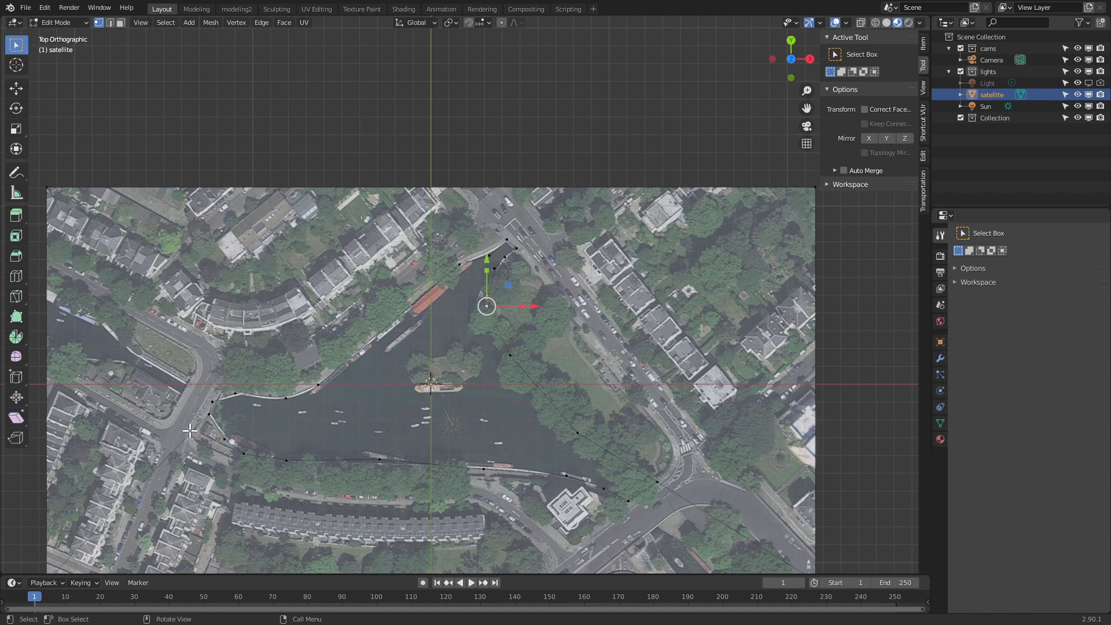
{"action": "mouse_move", "coordinate": [565, 476]}
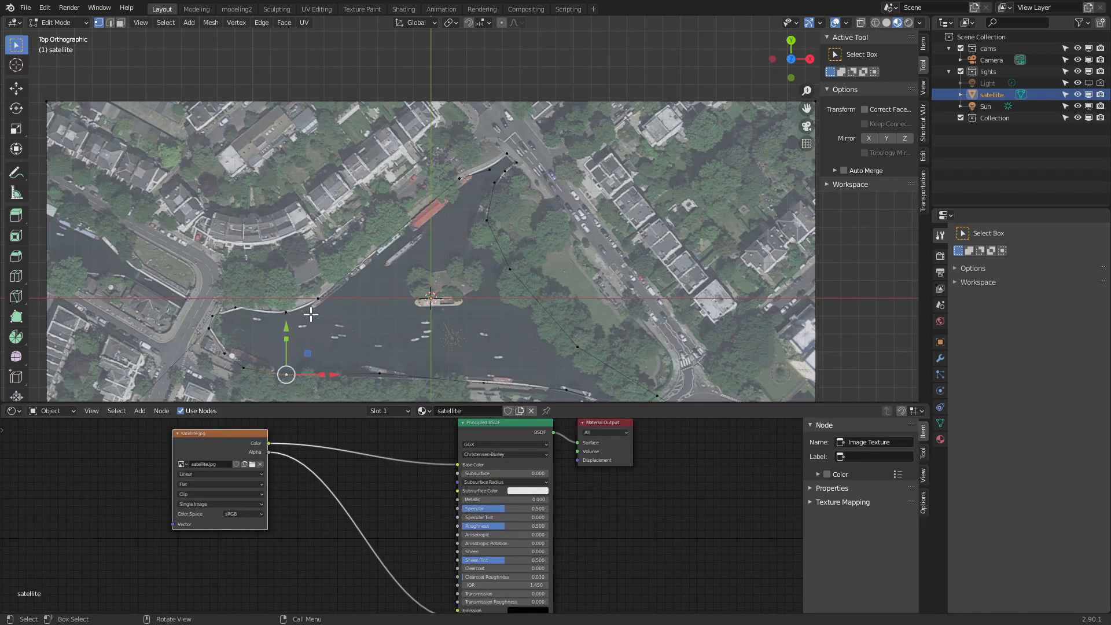
- Zoom the view toward the south canal bank before sliding its vertex
{"action": "scroll", "scroll_direction": "down", "scroll_amount": 3}
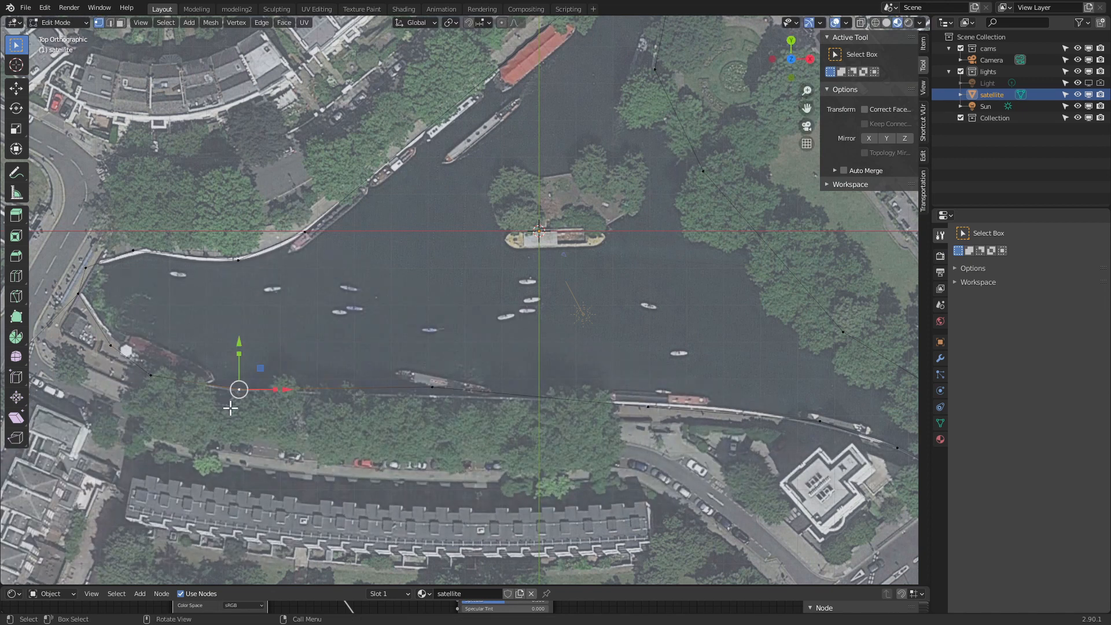
{"action": "mouse_move", "coordinate": [239, 389]}
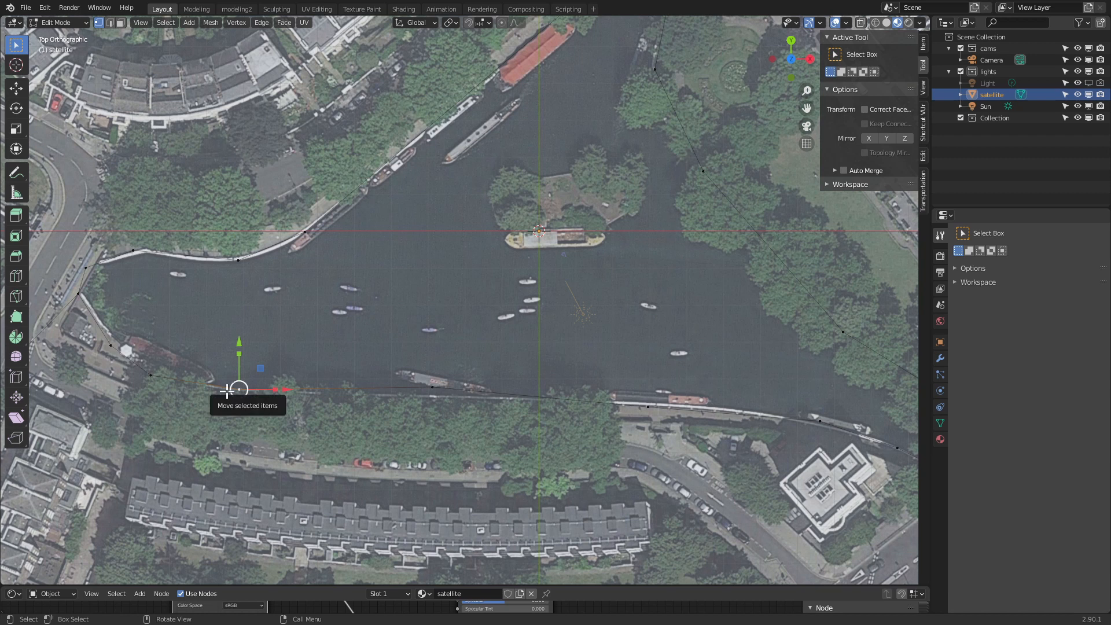
{"action": "mouse_move", "coordinate": [241, 389]}
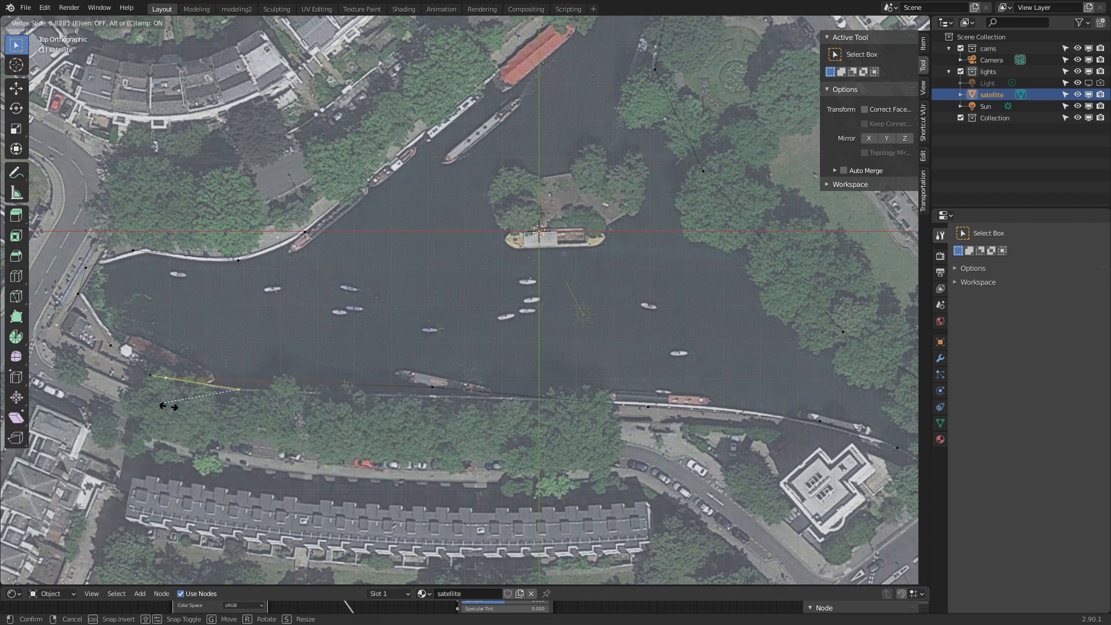
{"action": "left_click_drag", "start_coordinate": [170, 406], "coordinate": [255, 413]}
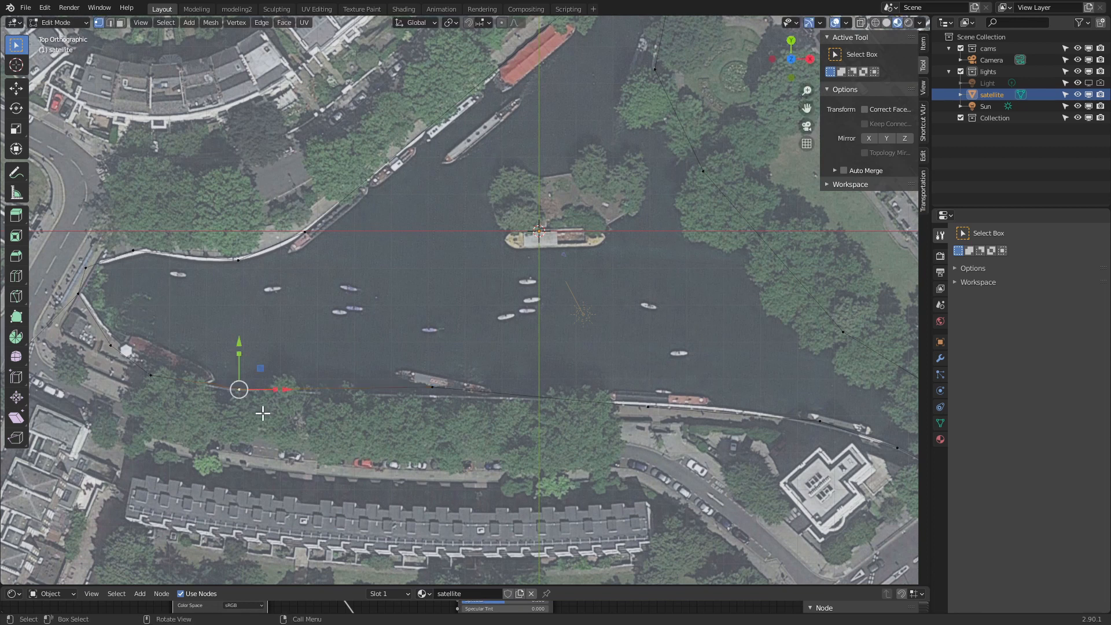
{"action": "mouse_move", "coordinate": [220, 452]}
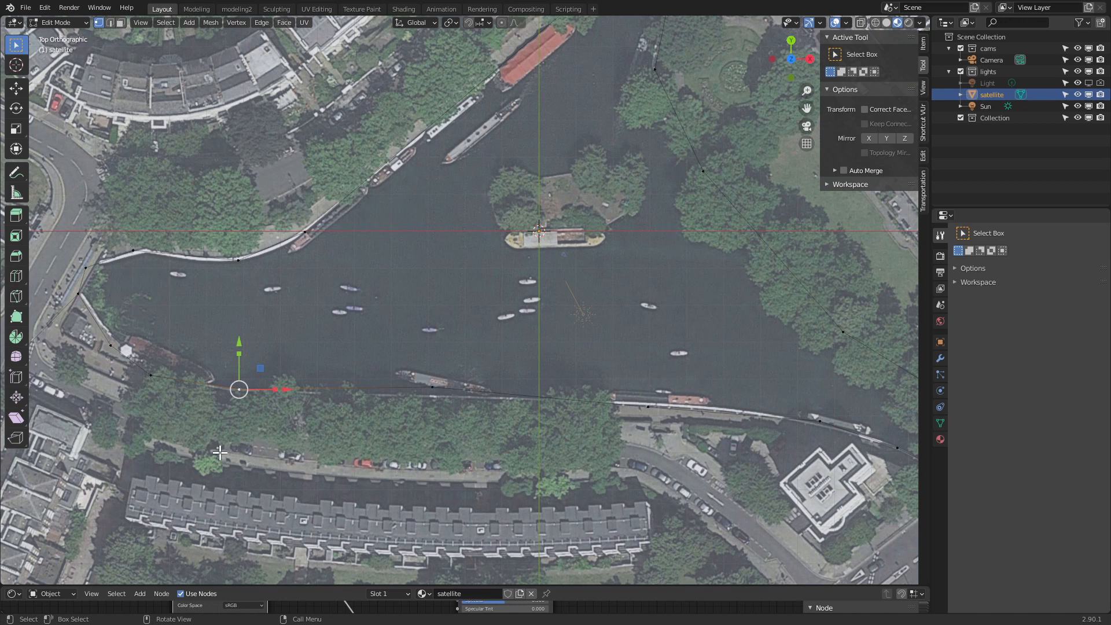
{"action": "mouse_move", "coordinate": [310, 432]}
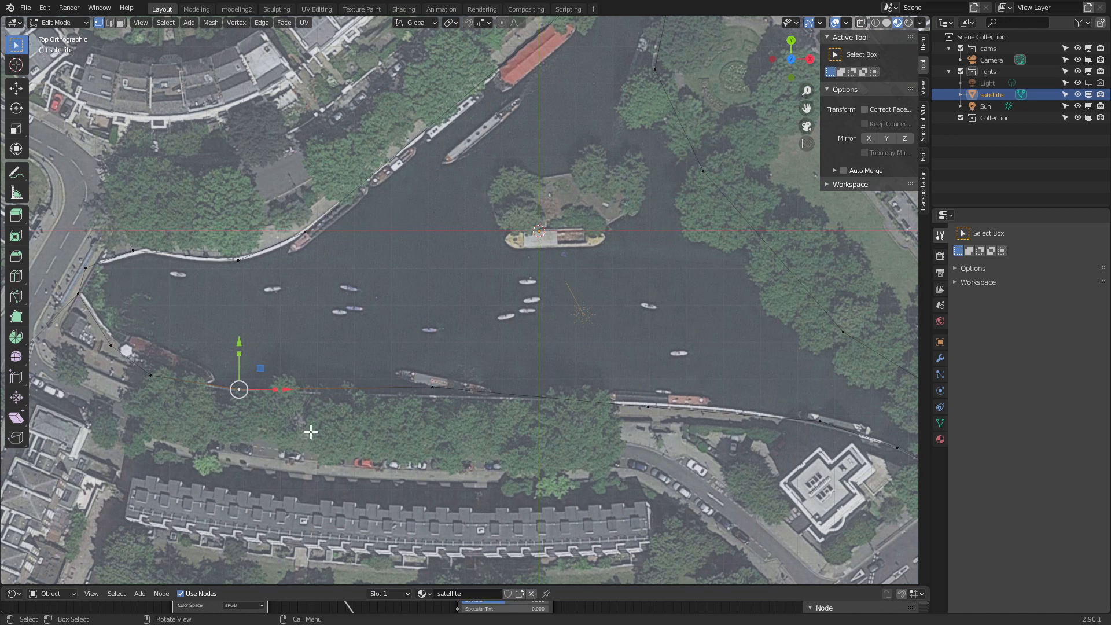
{"action": "mouse_move", "coordinate": [915, 83]}
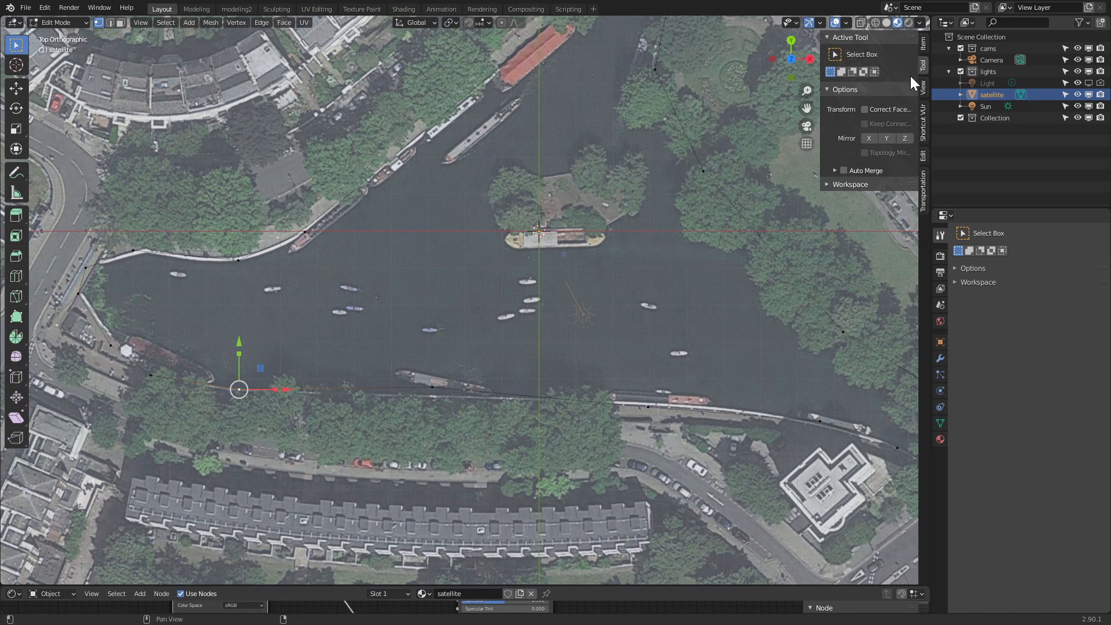
{"action": "mouse_move", "coordinate": [836, 104]}
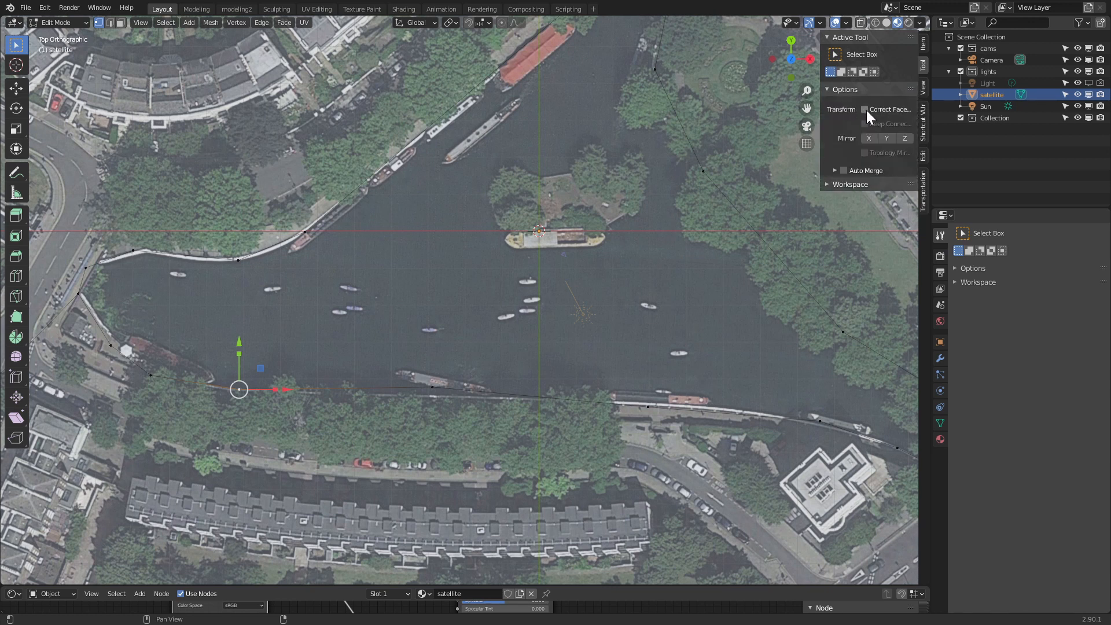
- Enable Correct Face Attributes so the satellite texture stays fixed while vertices move
{"action": "left_click", "coordinate": [864, 110]}
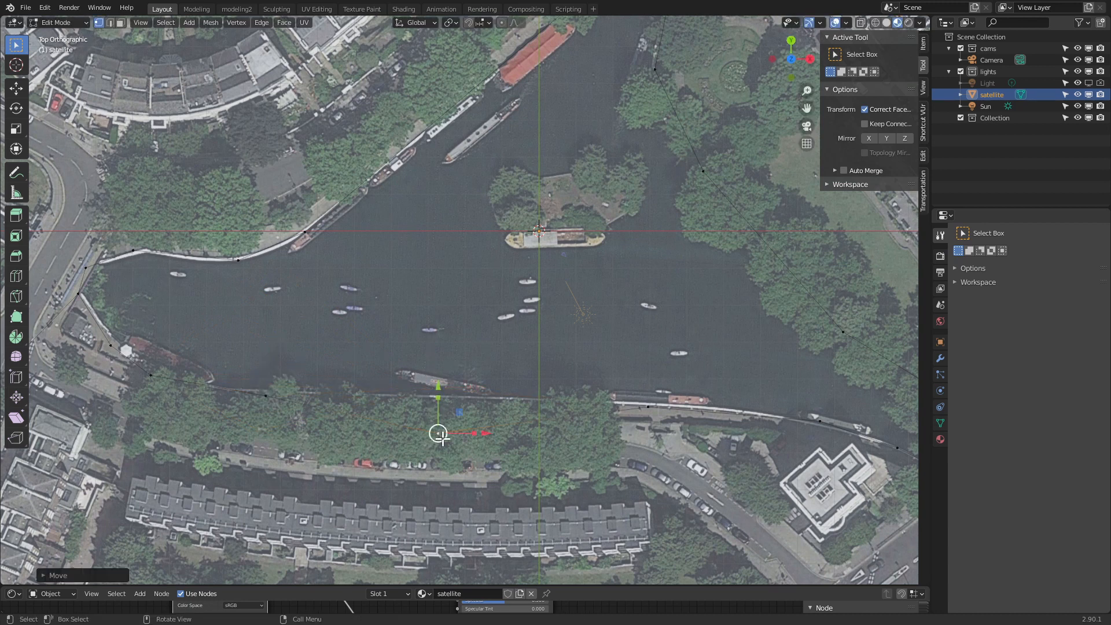
{"action": "mouse_move", "coordinate": [438, 432]}
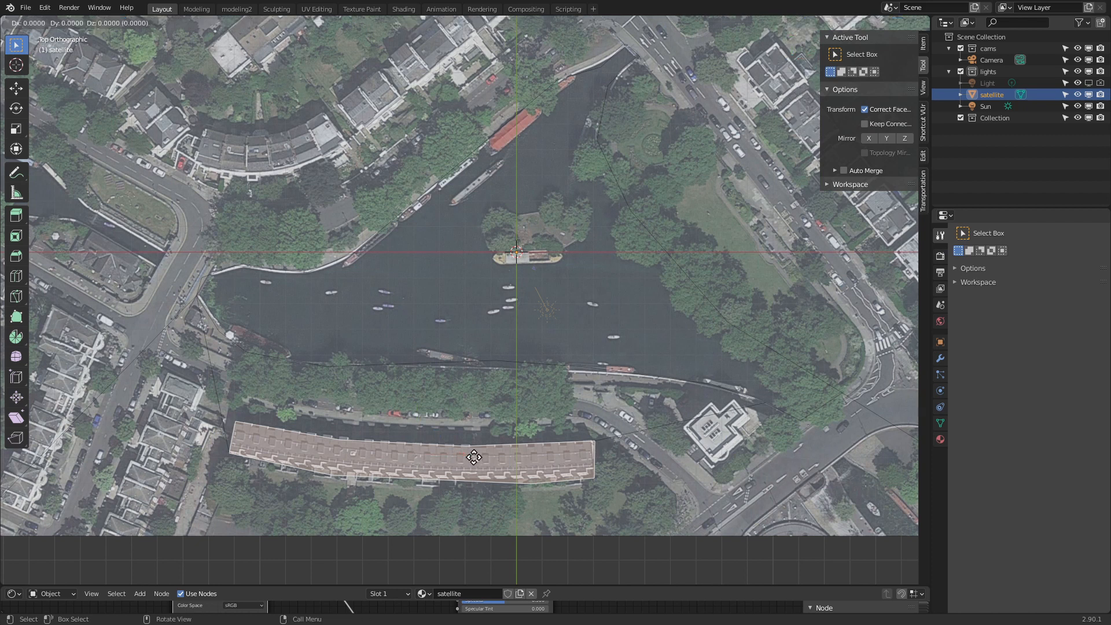
- Separate the terraced building faces by Selection into satellite.001 and enter its Edit Mode
{"action": "key", "text": "p"}
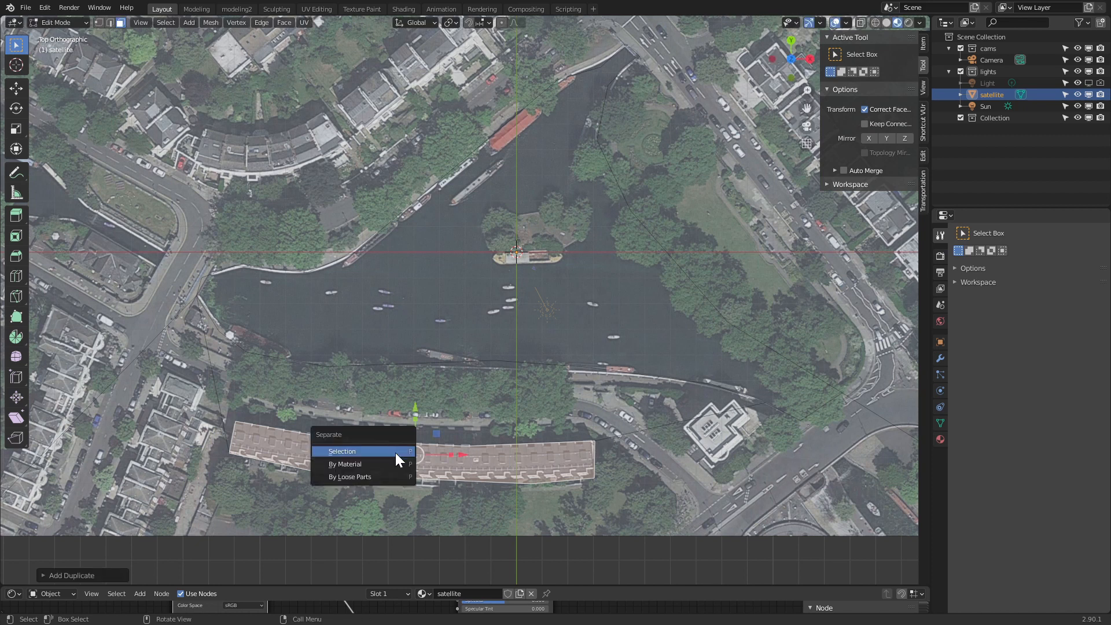
{"action": "left_click", "coordinate": [342, 451]}
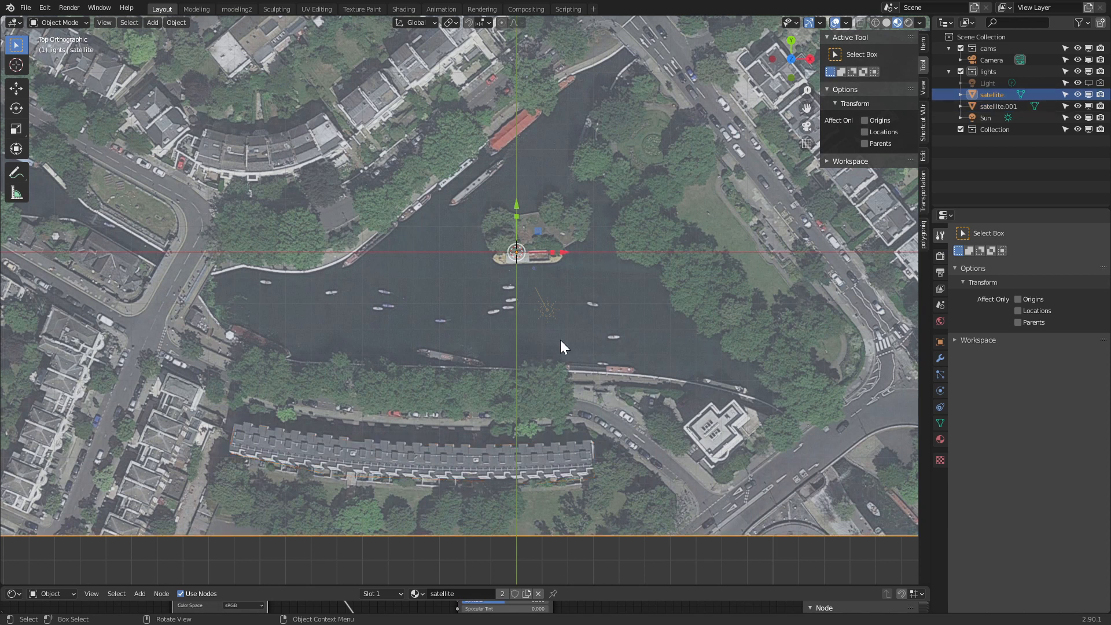
{"action": "key", "text": "Tab"}
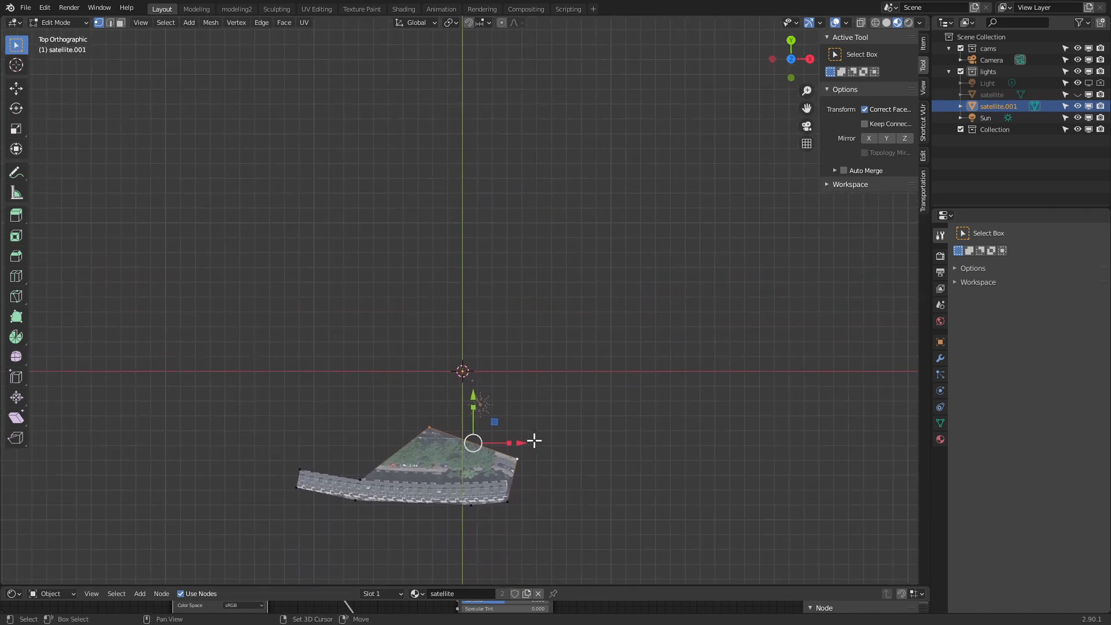
- Drag out the rectangular road-junction piece beside the building piece and view both in Object Mode
{"action": "left_click_drag", "start_coordinate": [472, 441], "coordinate": [533, 275]}
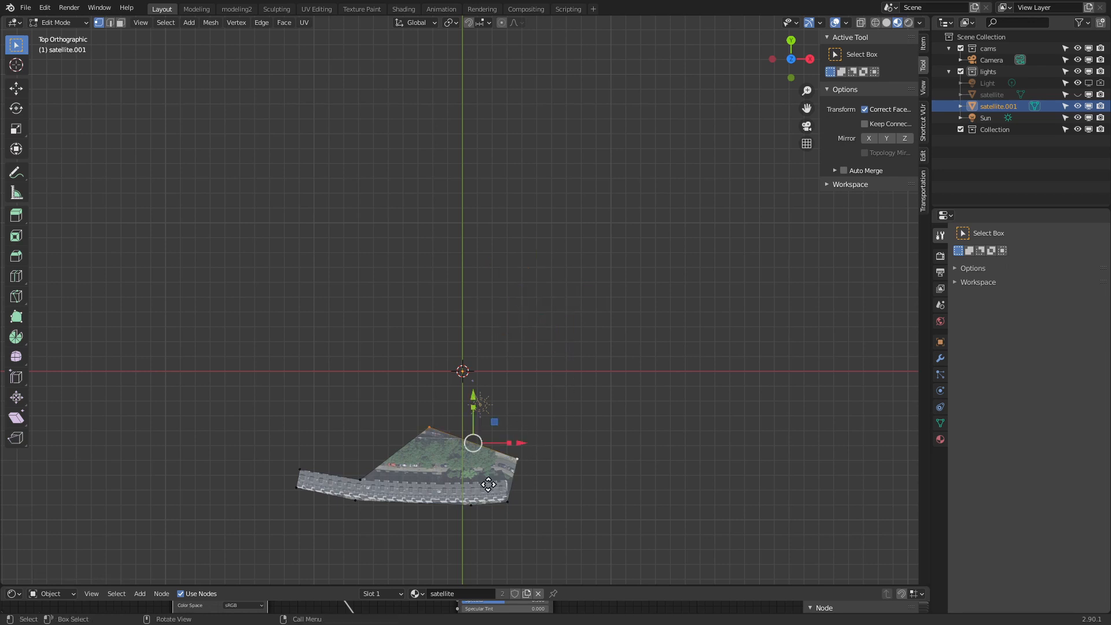
{"action": "left_click_drag", "start_coordinate": [470, 443], "coordinate": [596, 122]}
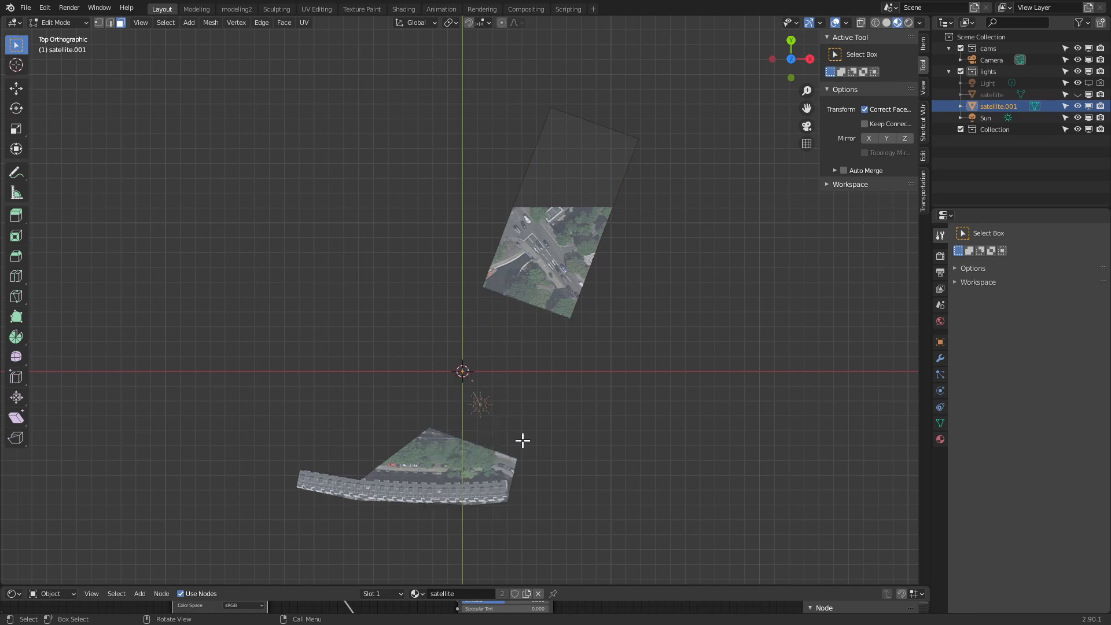
{"action": "mouse_move", "coordinate": [539, 336]}
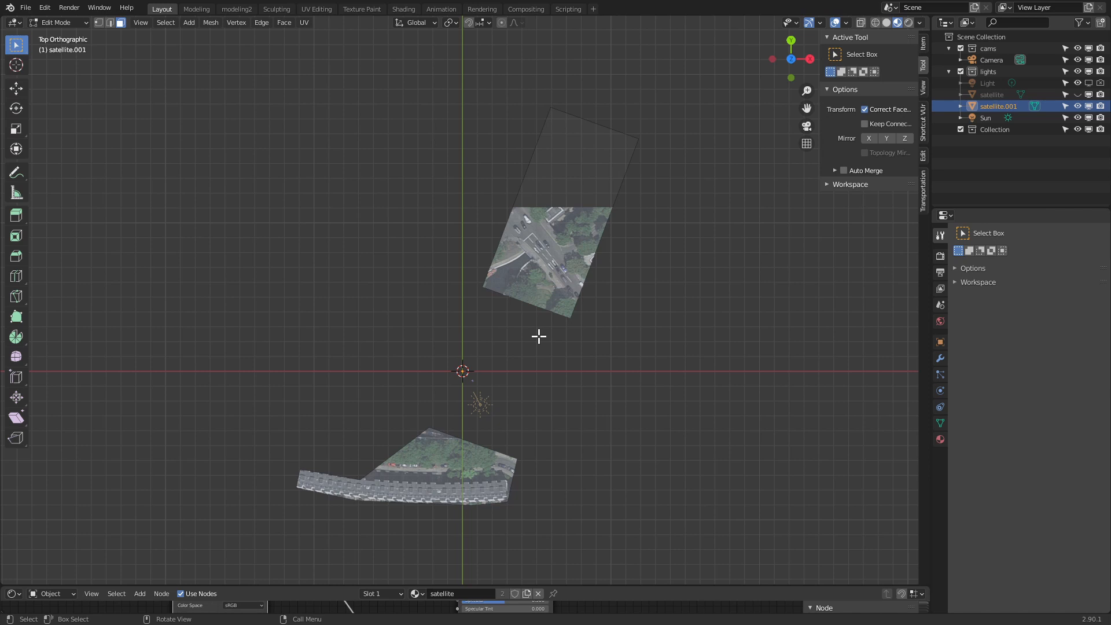
{"action": "key", "text": "Tab"}
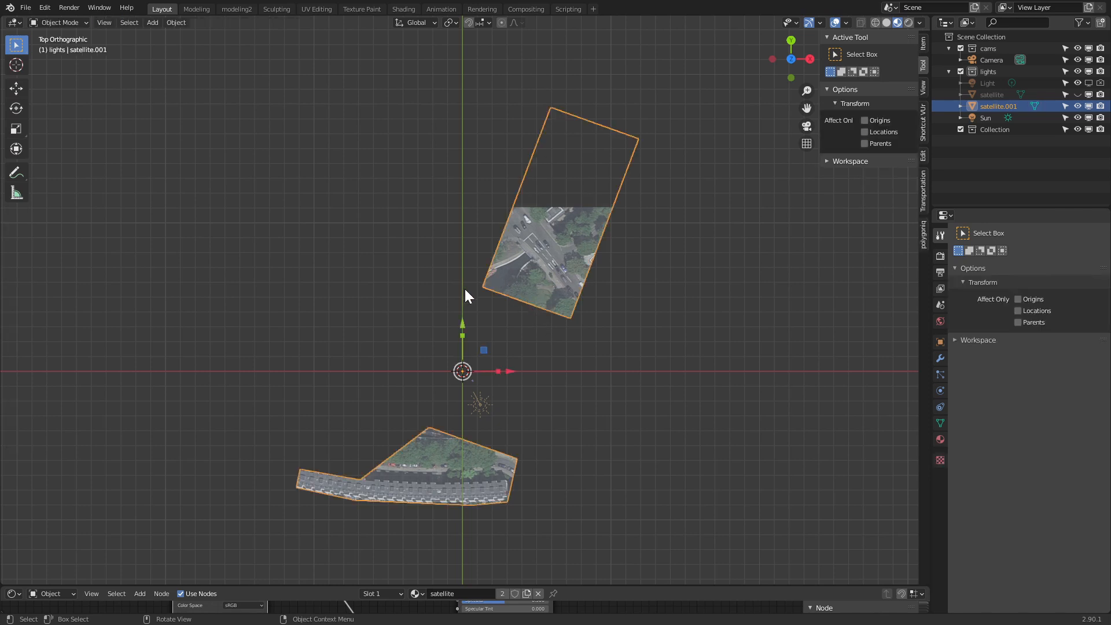
{"action": "key", "text": "Tab"}
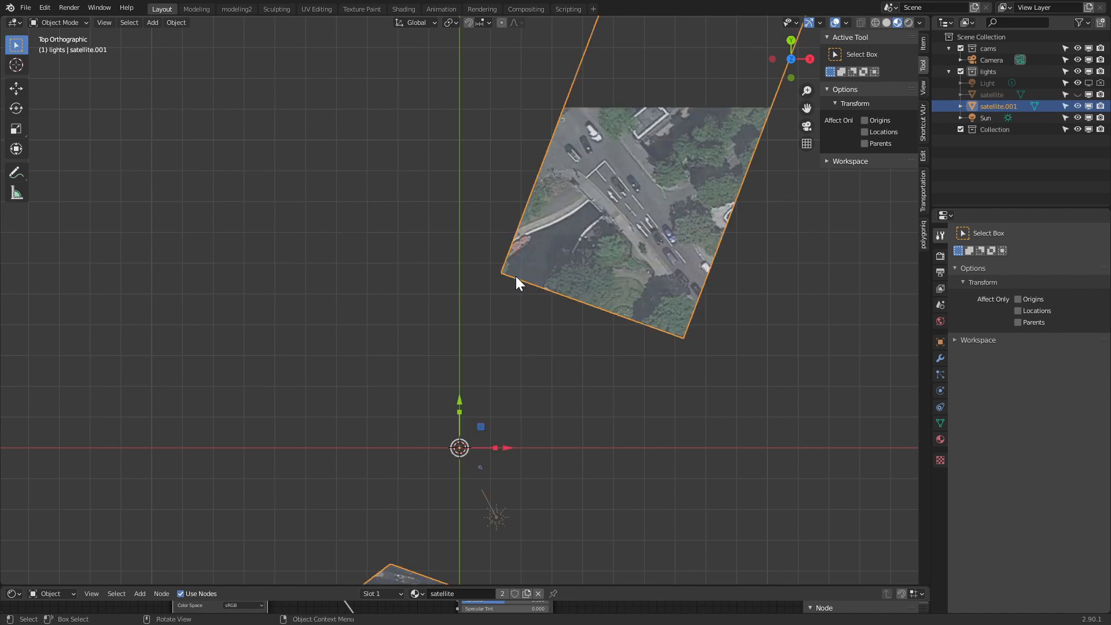
- Pull the road piece's corners into a narrow strip covering the street, texture following
{"action": "key", "text": "Tab"}
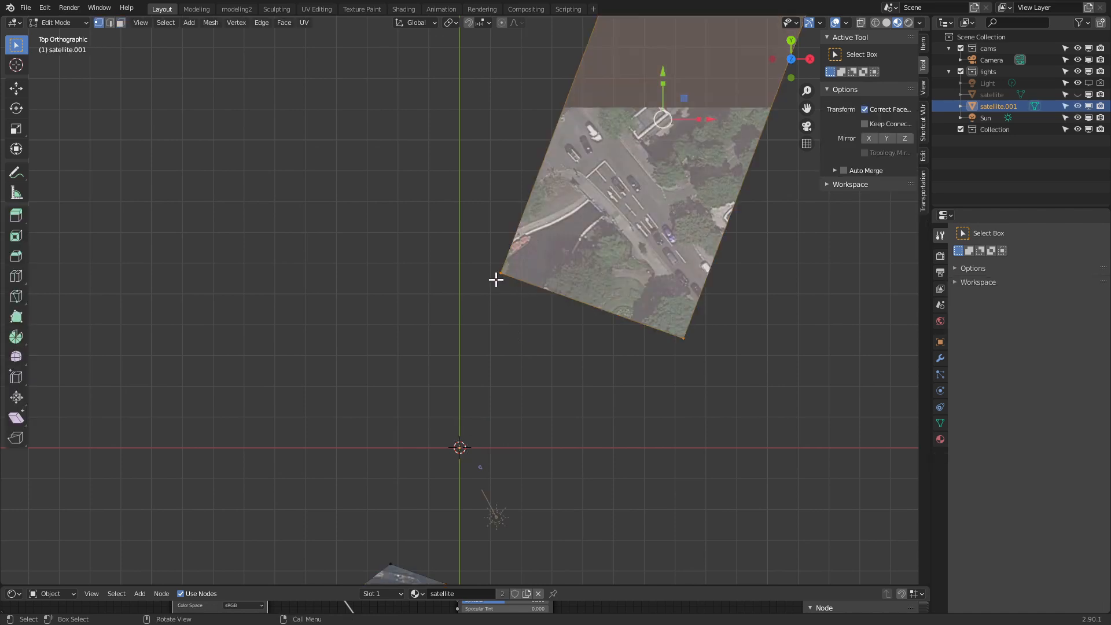
{"action": "left_click_drag", "start_coordinate": [663, 118], "coordinate": [565, 186]}
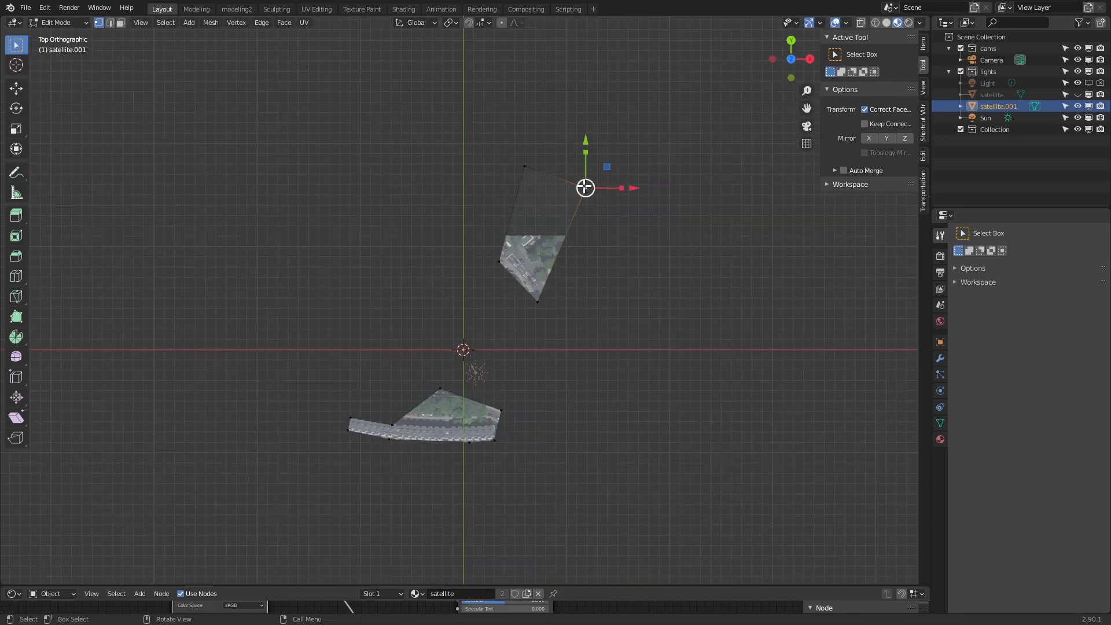
{"action": "left_click_drag", "start_coordinate": [585, 187], "coordinate": [580, 279]}
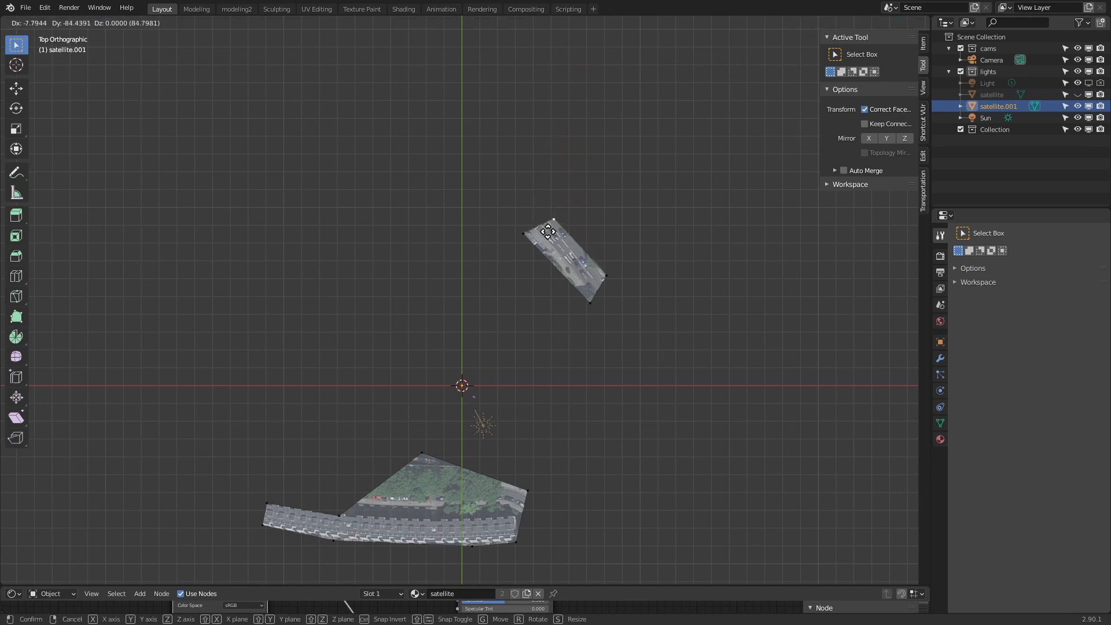
{"action": "key", "text": "Tab"}
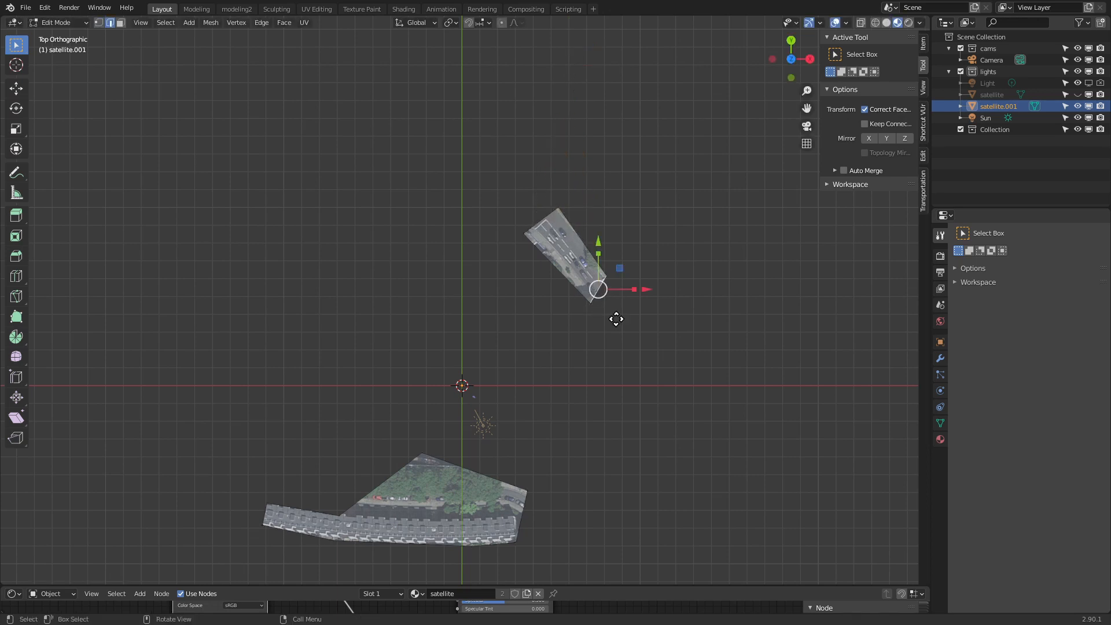
- Extrude the strip's end edge twice along the street toward the scene centre and exit Edit Mode
{"action": "left_click_drag", "start_coordinate": [597, 290], "coordinate": [678, 393]}
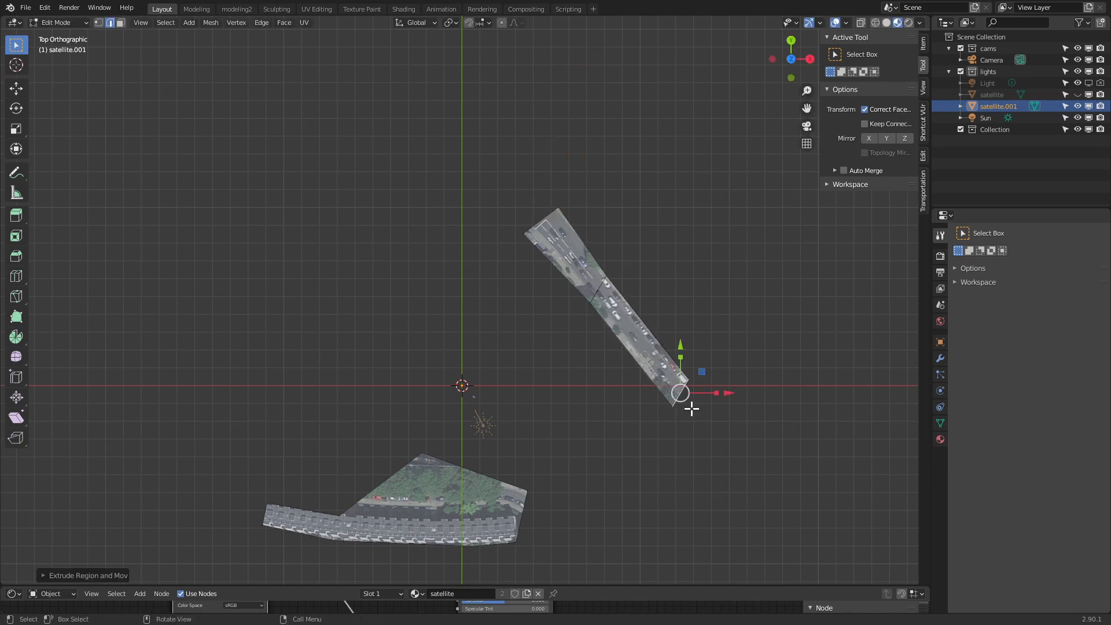
{"action": "left_click_drag", "start_coordinate": [678, 392], "coordinate": [708, 443]}
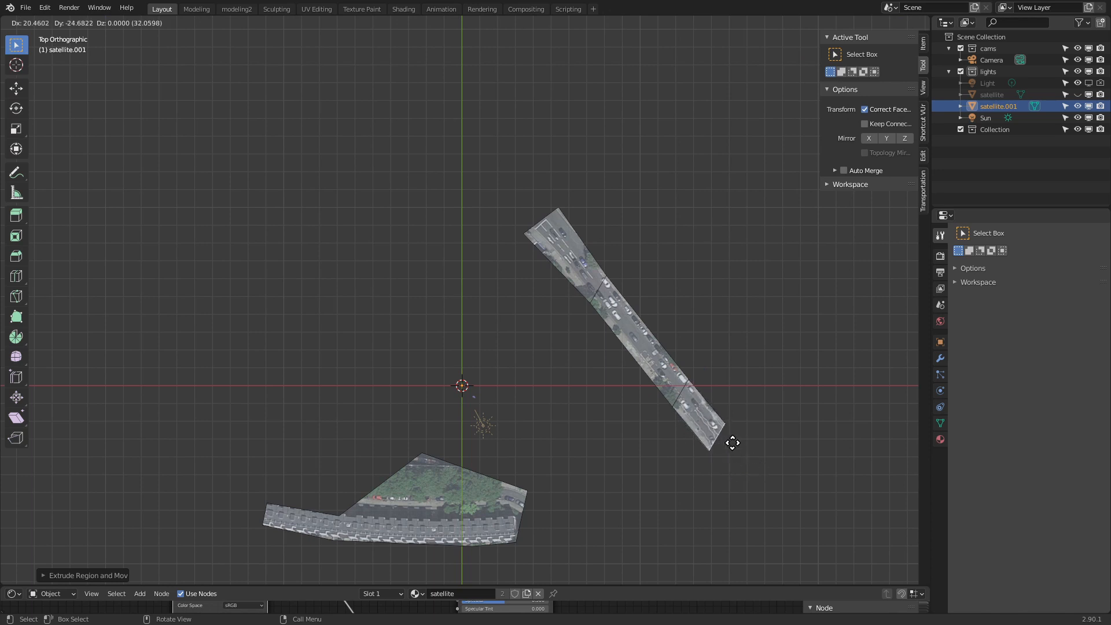
{"action": "key", "text": "Tab"}
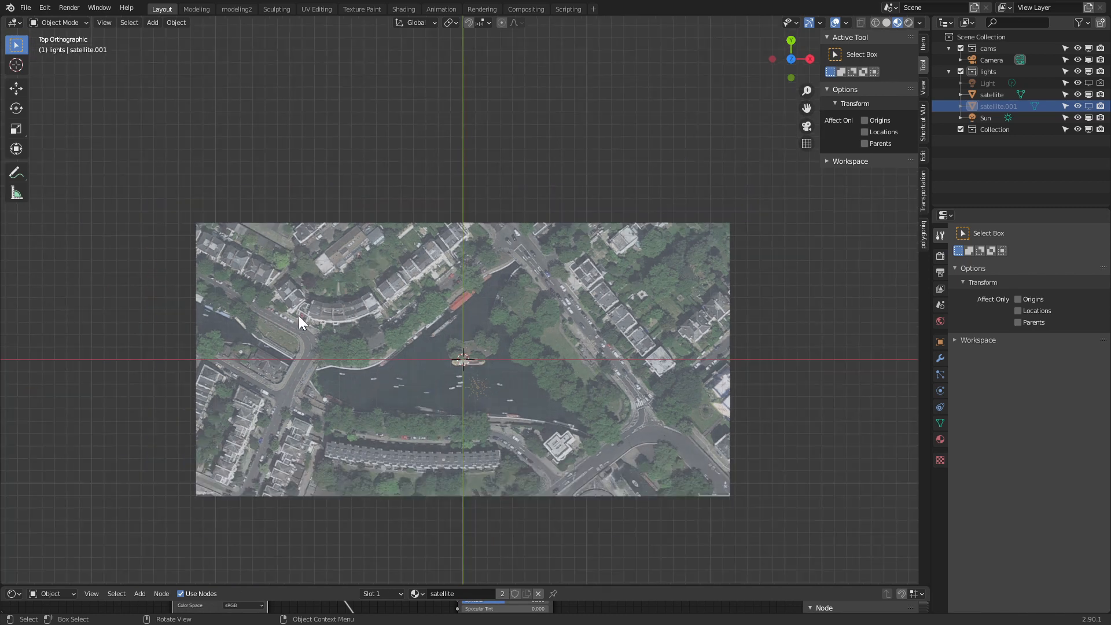
{"action": "mouse_move", "coordinate": [505, 345]}
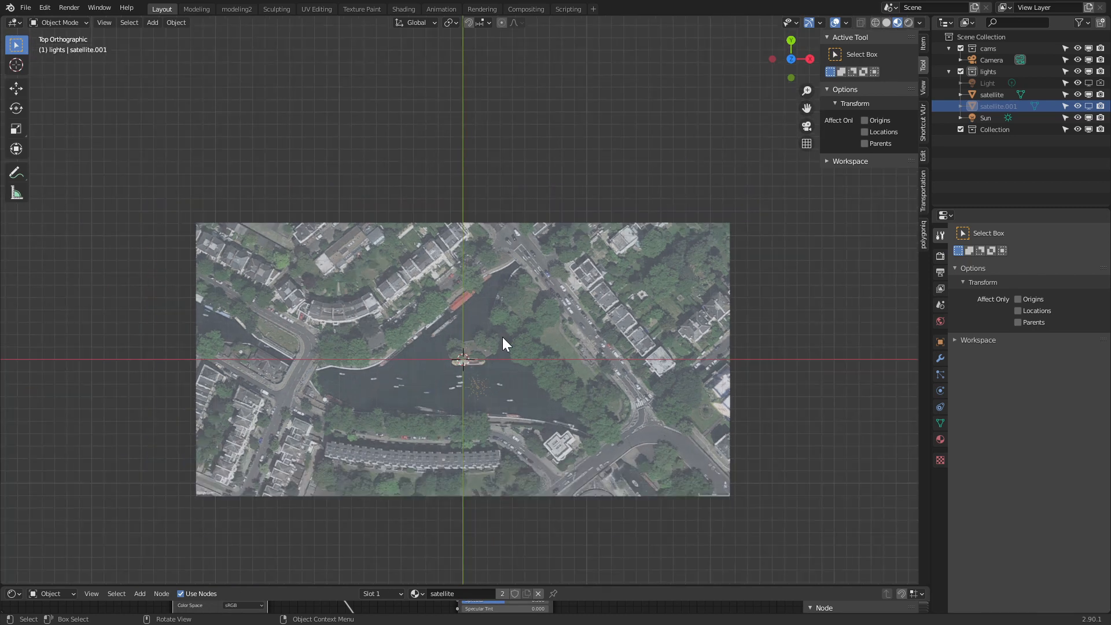